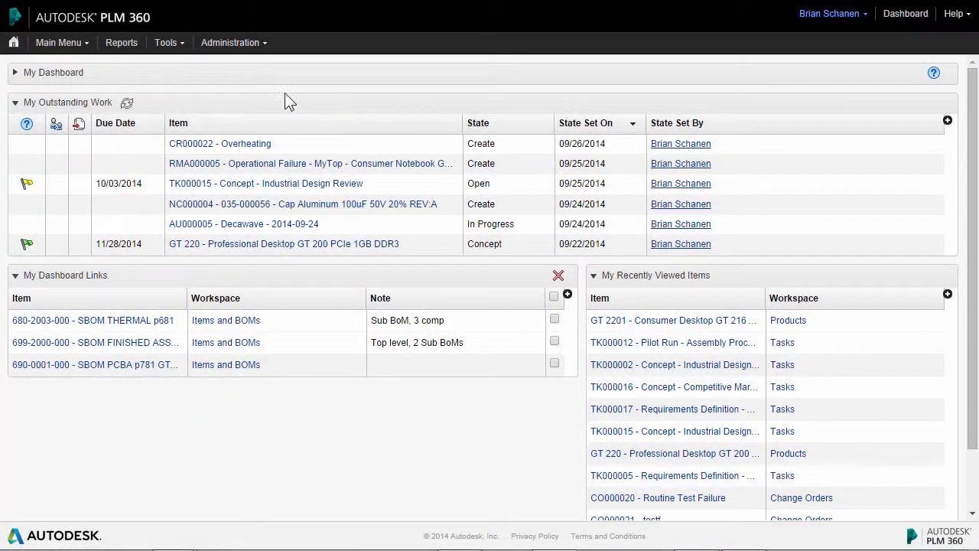
Step: Open the main menu to list the workspace categories such as Product Development
left_click(58, 42)
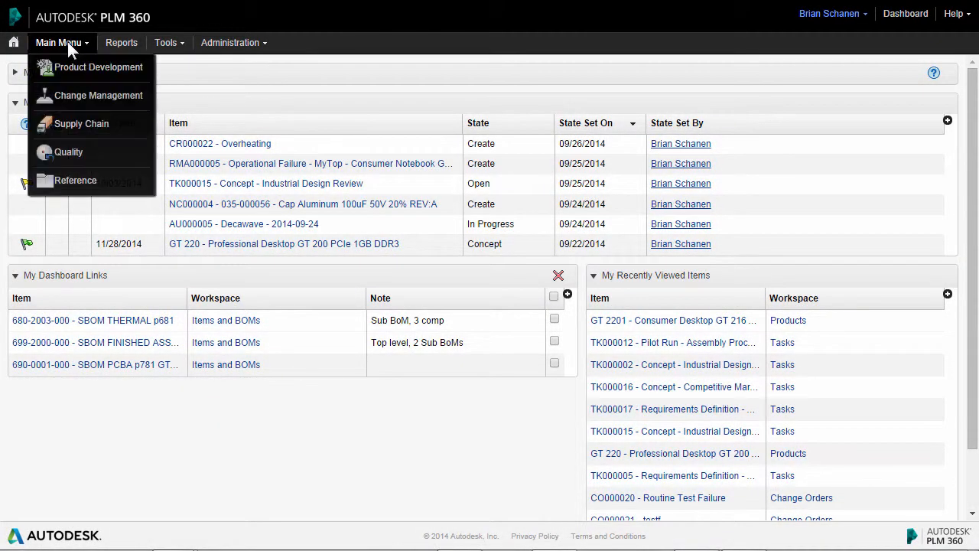
mouse_move(97, 67)
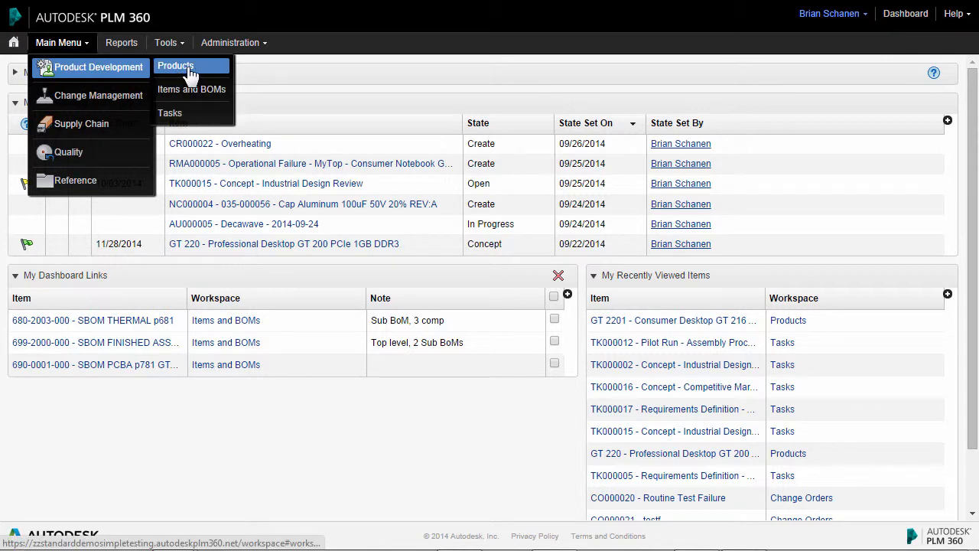
mouse_move(189, 113)
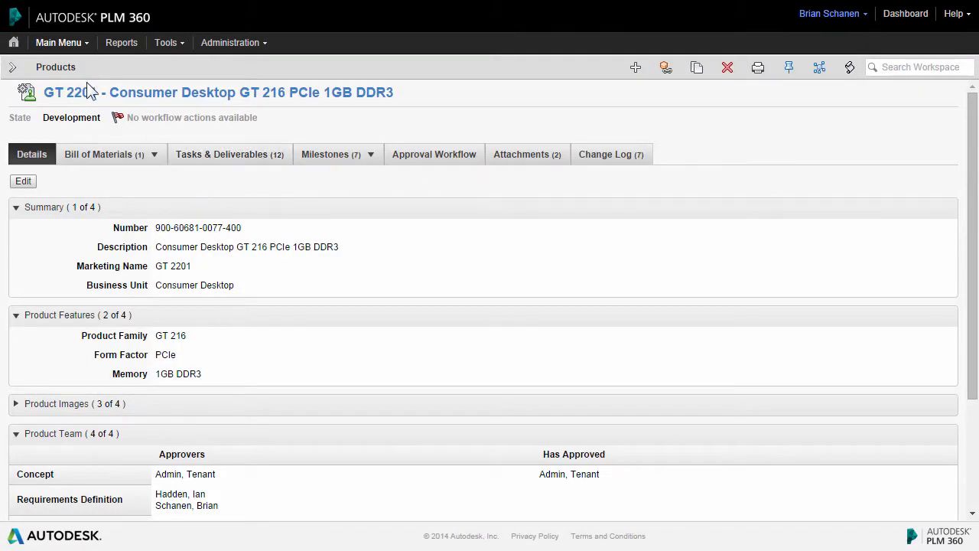
mouse_move(229, 153)
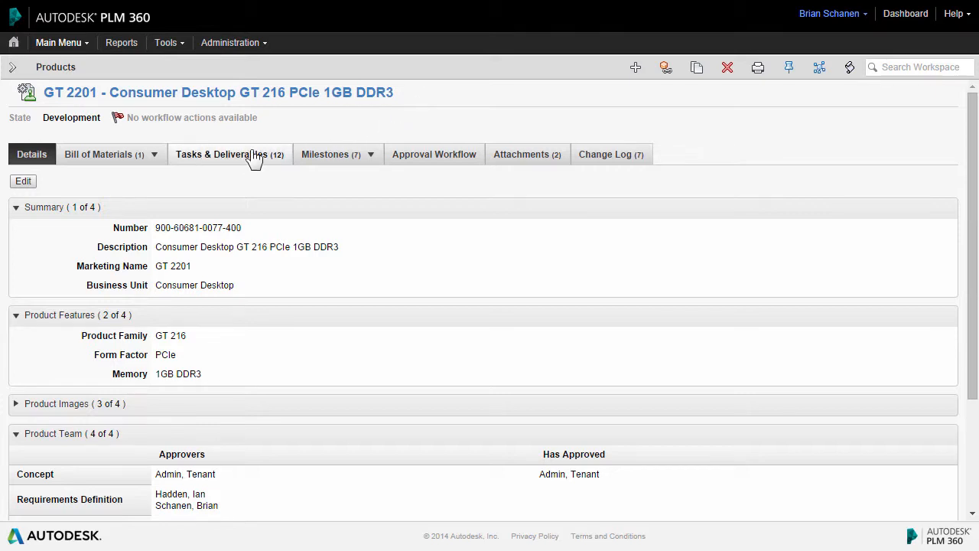
Step: Show GT 2201's Tasks & Deliverables and scroll through its 12 tasks and timeline
left_click(221, 154)
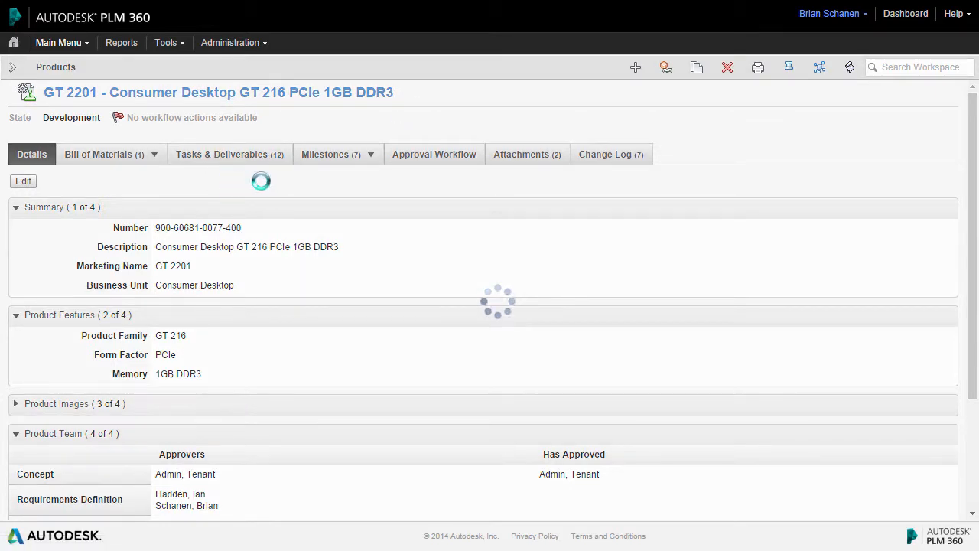
left_click(221, 154)
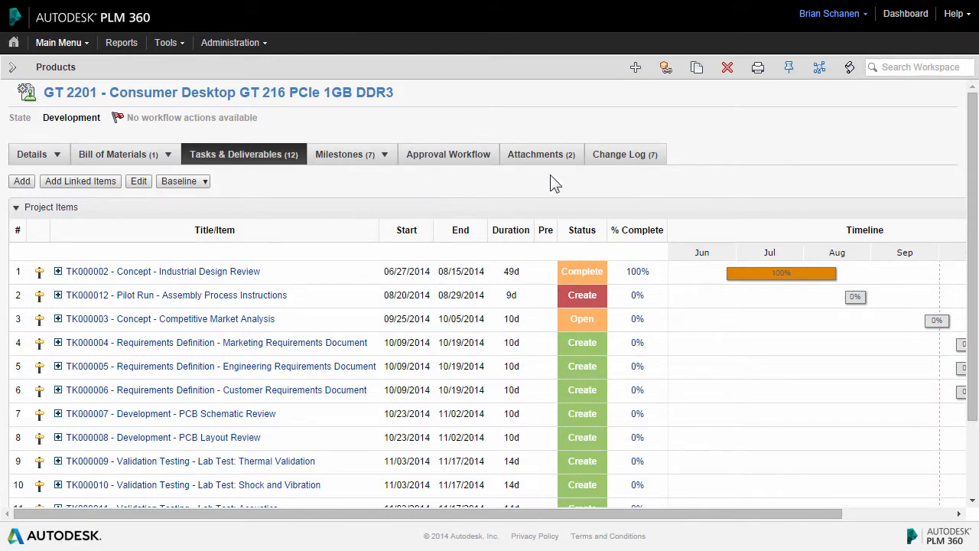
mouse_move(289, 287)
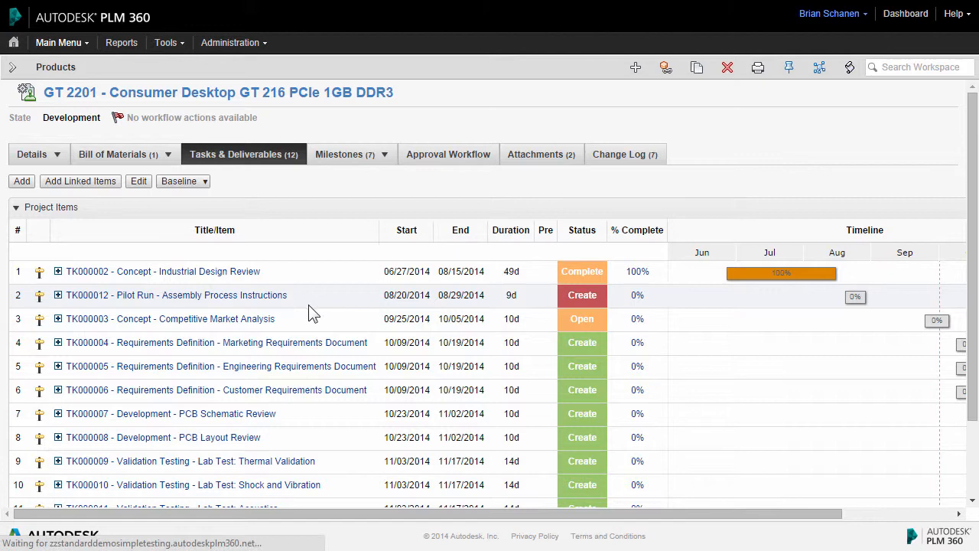
mouse_move(321, 363)
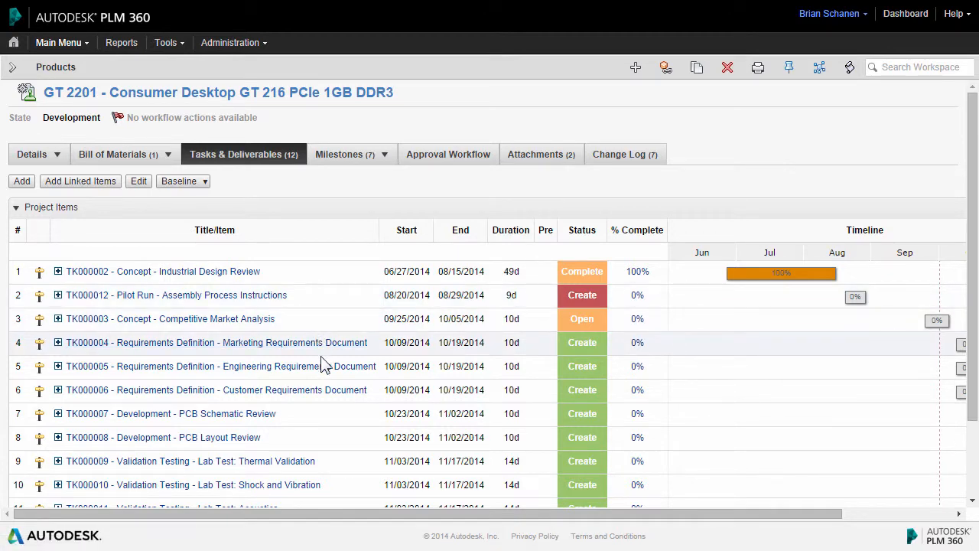
mouse_move(322, 421)
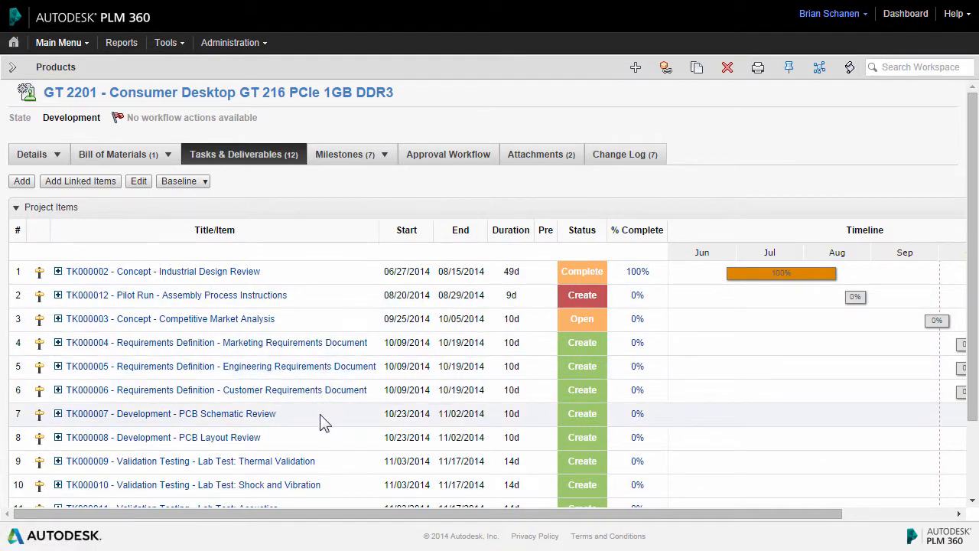
scroll("down", 3)
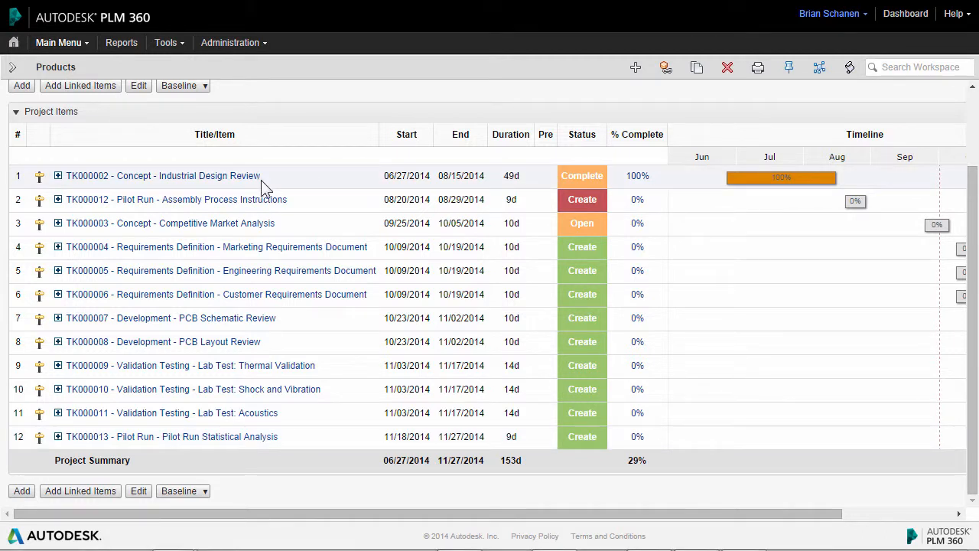
mouse_move(260, 183)
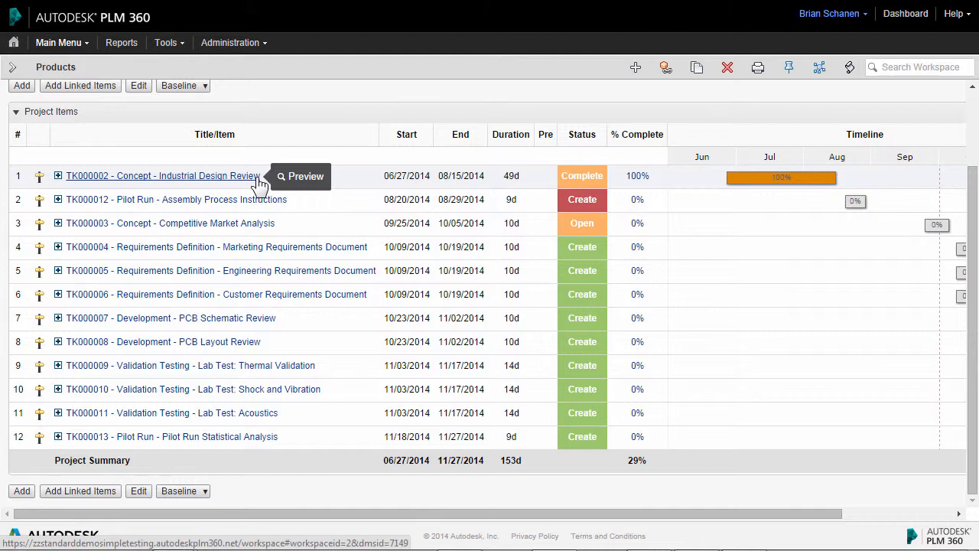
Step: Expand TK000002 Industrial Design Review and TK000012 Pilot Run to show their milestones
left_click(161, 175)
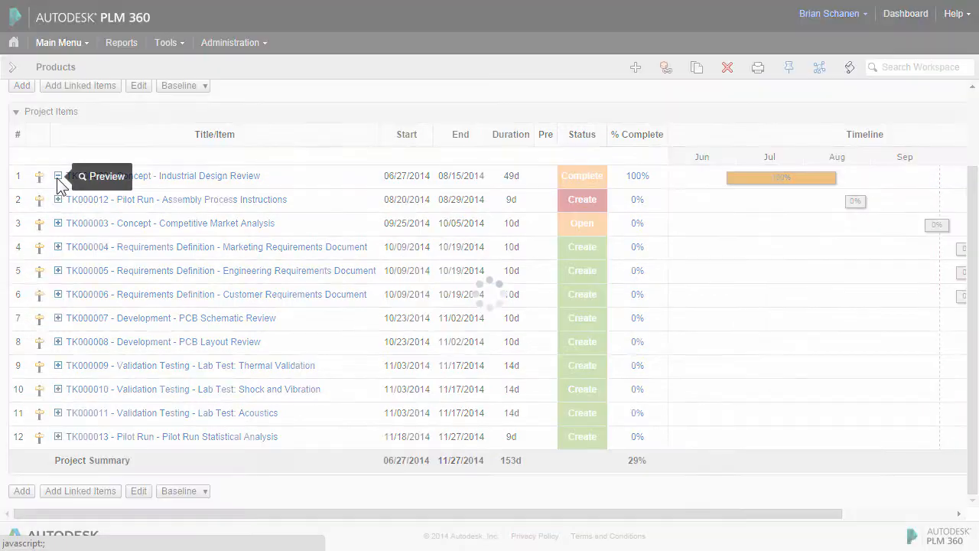
left_click(59, 175)
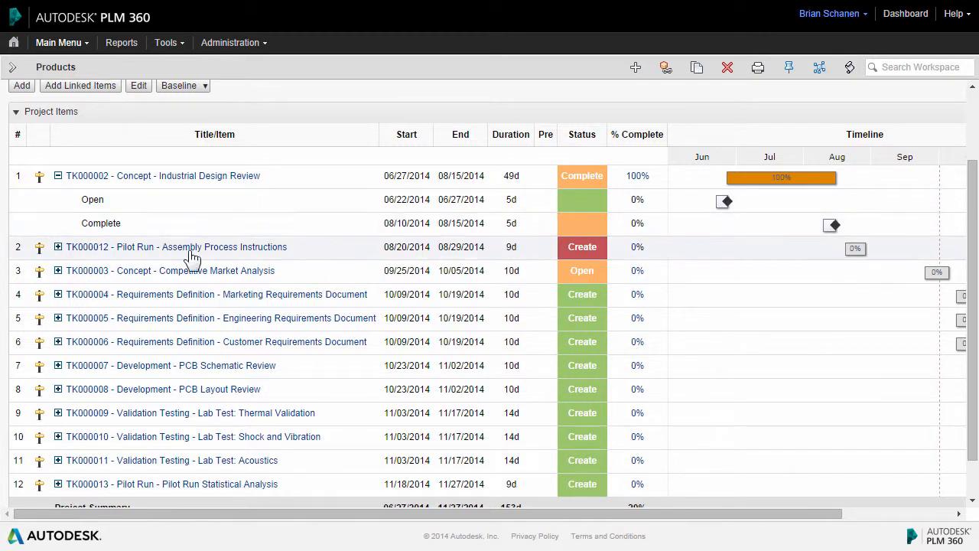
left_click(57, 246)
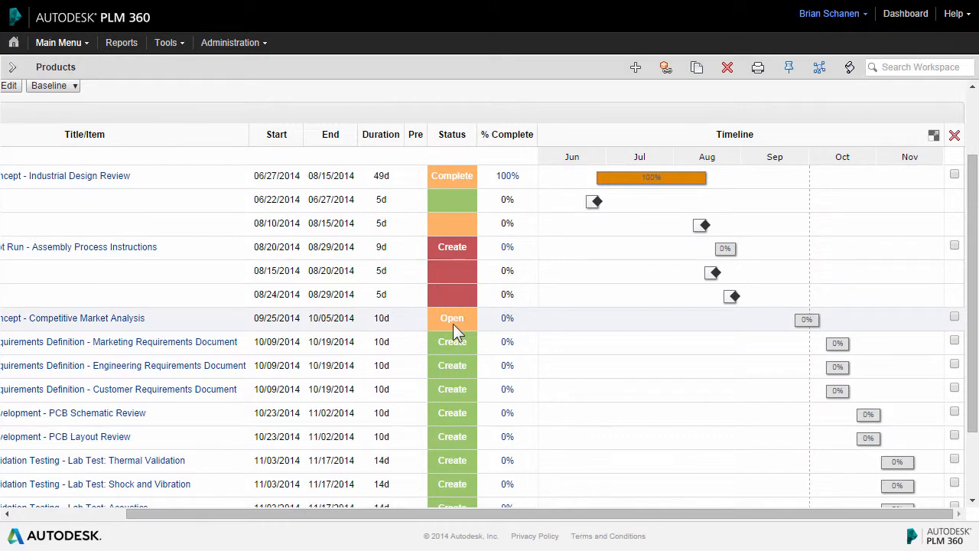
mouse_move(497, 493)
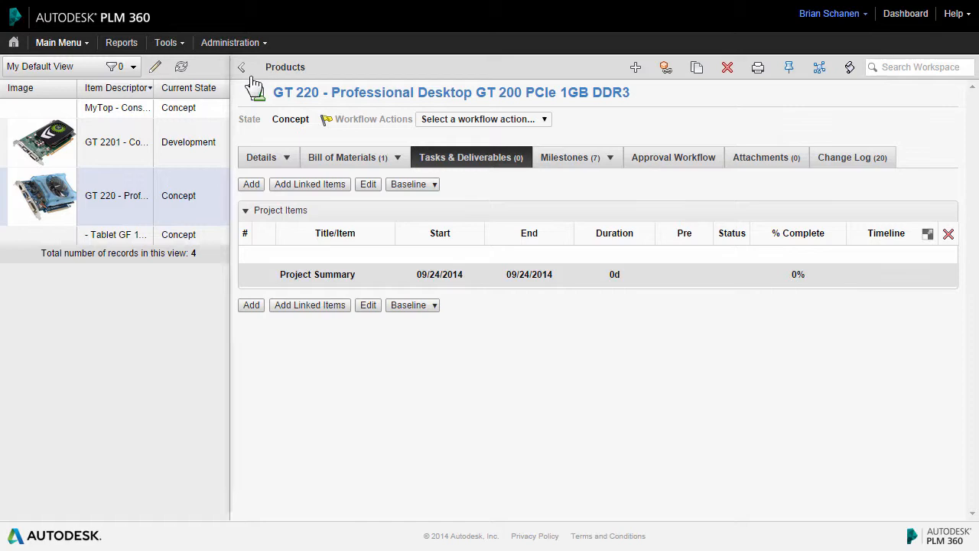
Step: Open GT 220's empty Tasks & Deliverables tab and choose Add to list existing tasks
left_click(240, 68)
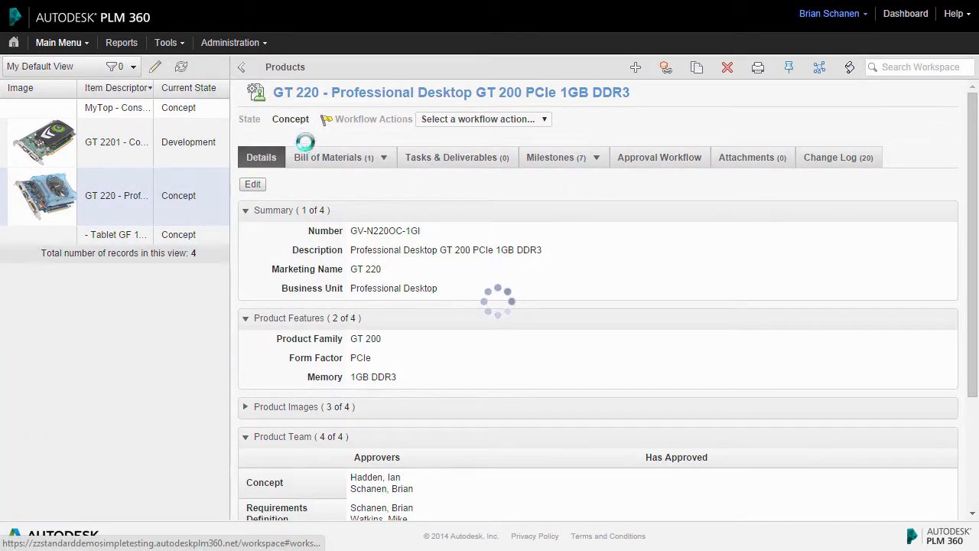
left_click(451, 157)
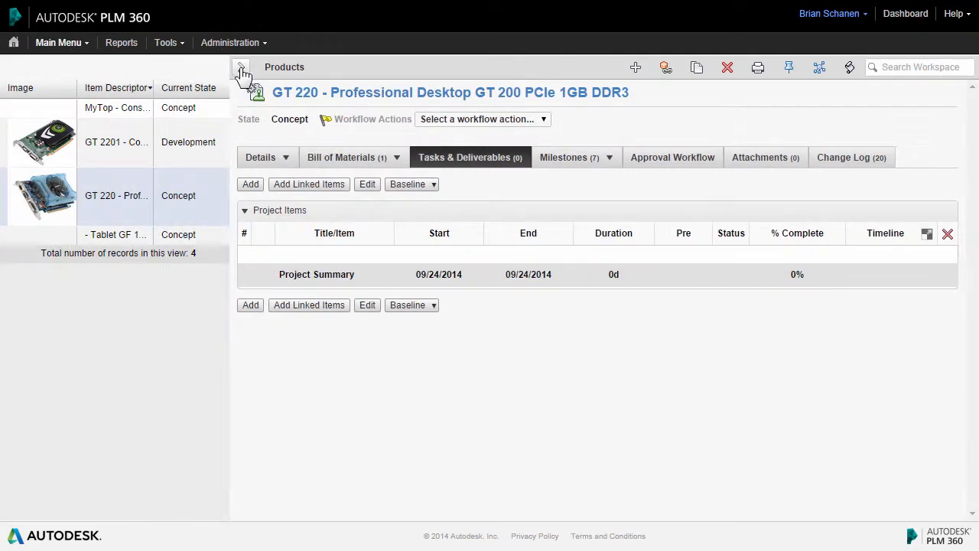
left_click(240, 67)
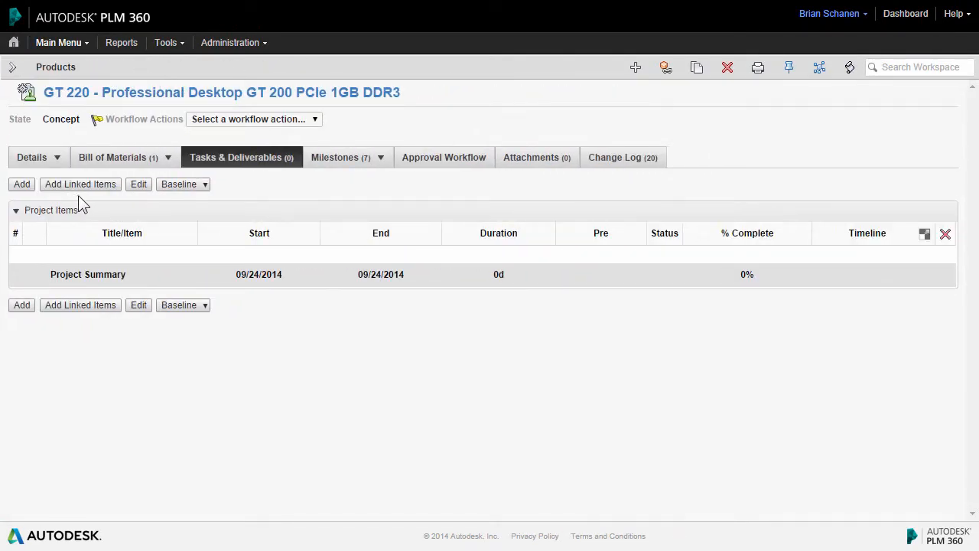
left_click(80, 183)
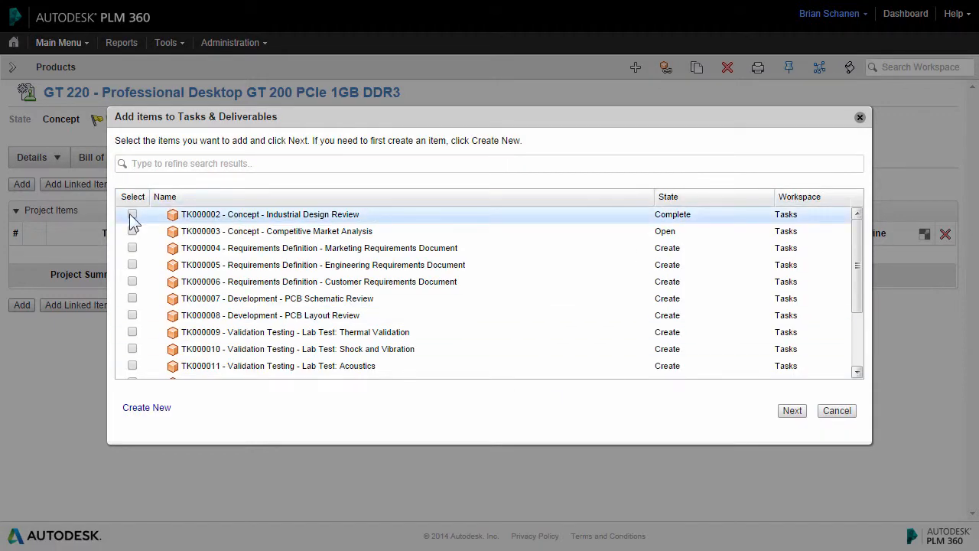
Step: Choose Create New in the Add items dialog for a blank task form
left_click(132, 214)
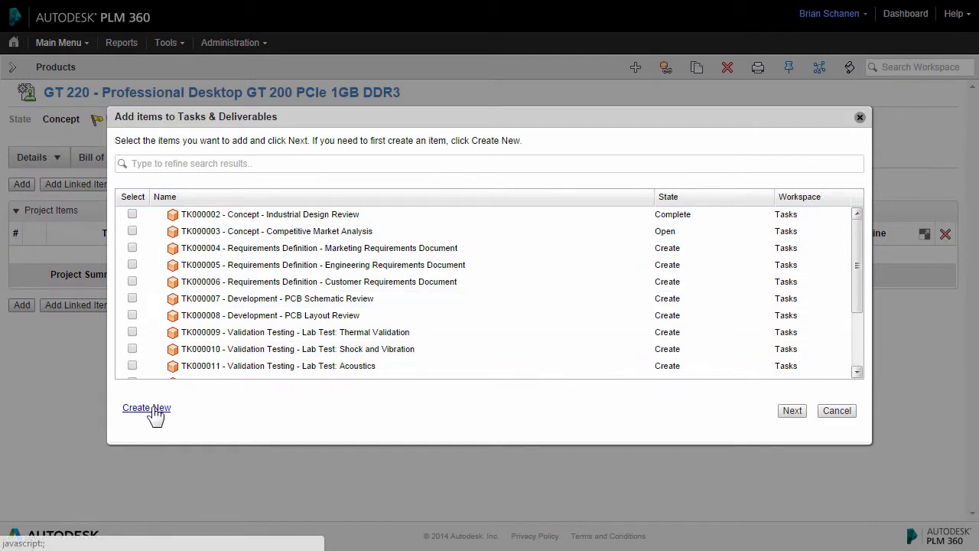
left_click(146, 407)
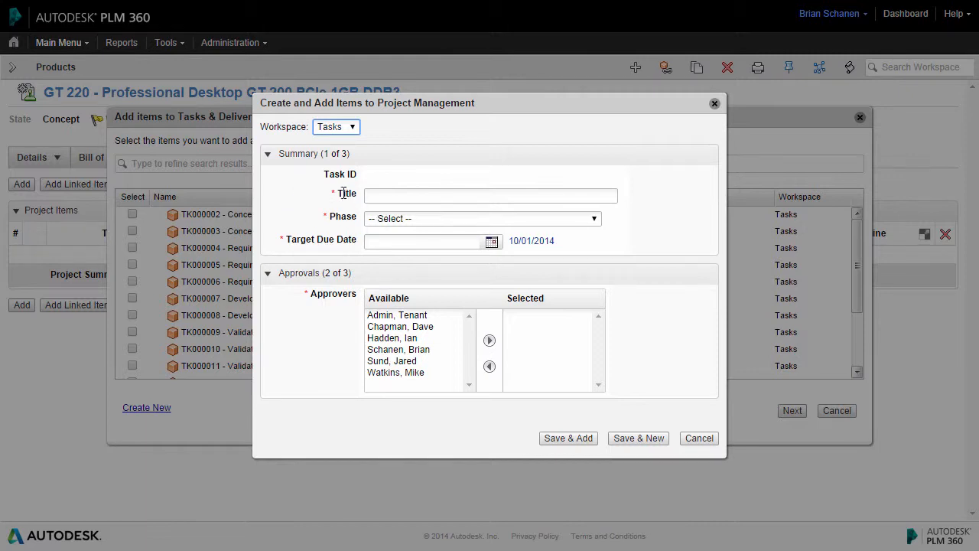
mouse_move(340, 191)
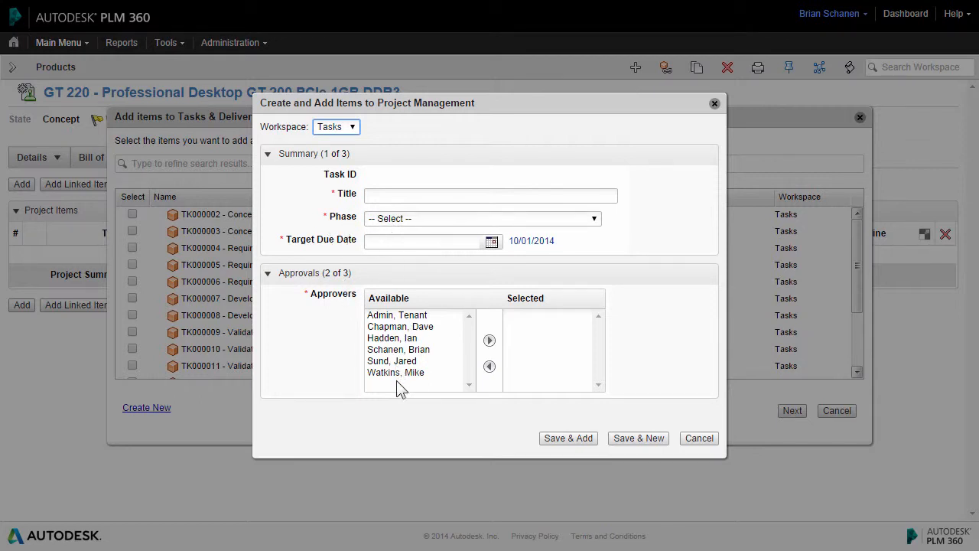
mouse_move(618, 274)
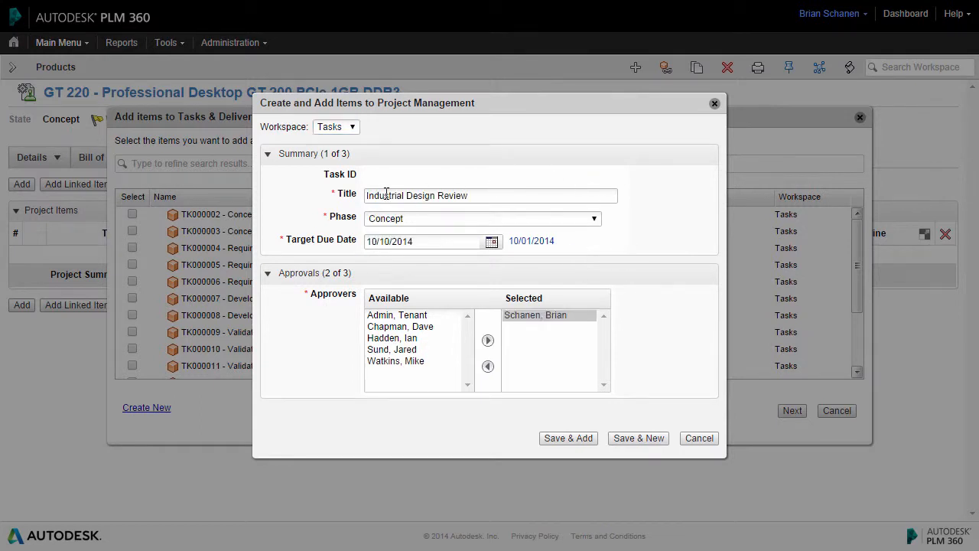
Step: Set the Industrial Design Review task's phase to Concept, due 10/10/2014
left_click(482, 218)
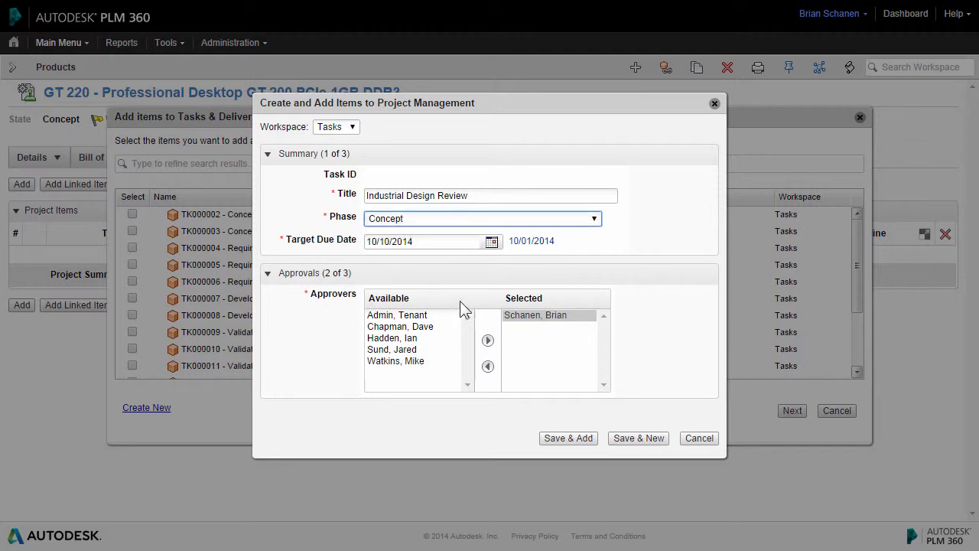
mouse_move(572, 443)
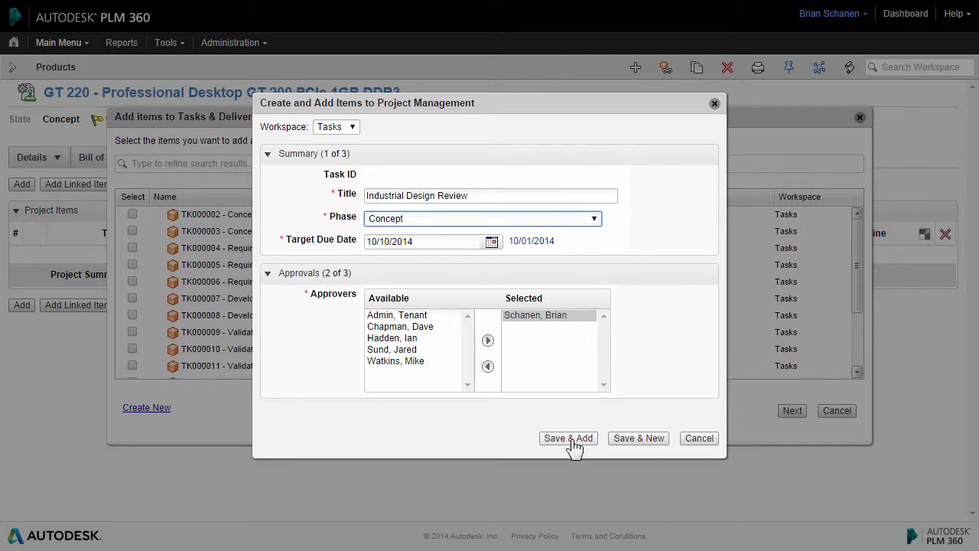
mouse_move(646, 446)
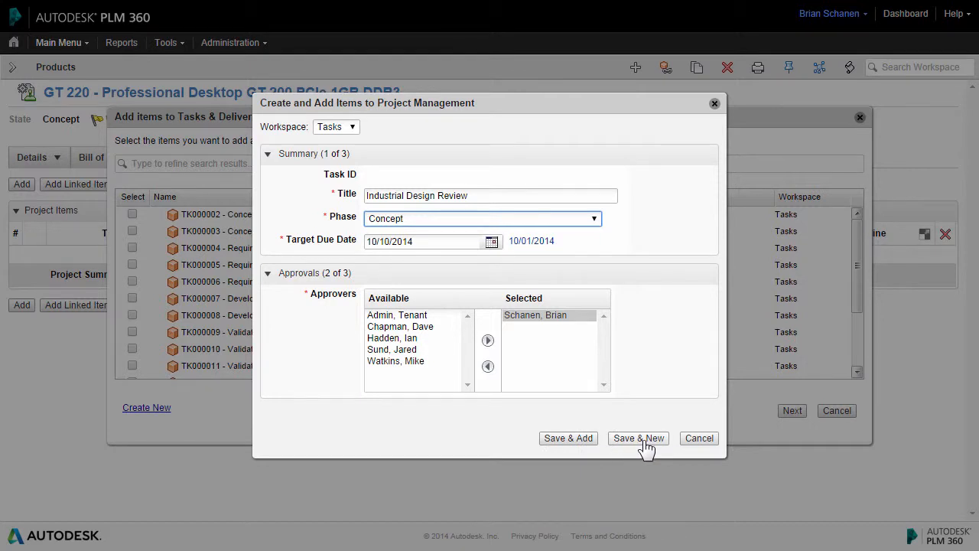
Step: Save Industrial Design Review, add Competitive Market Analysis, and save both to GT 220
left_click(638, 437)
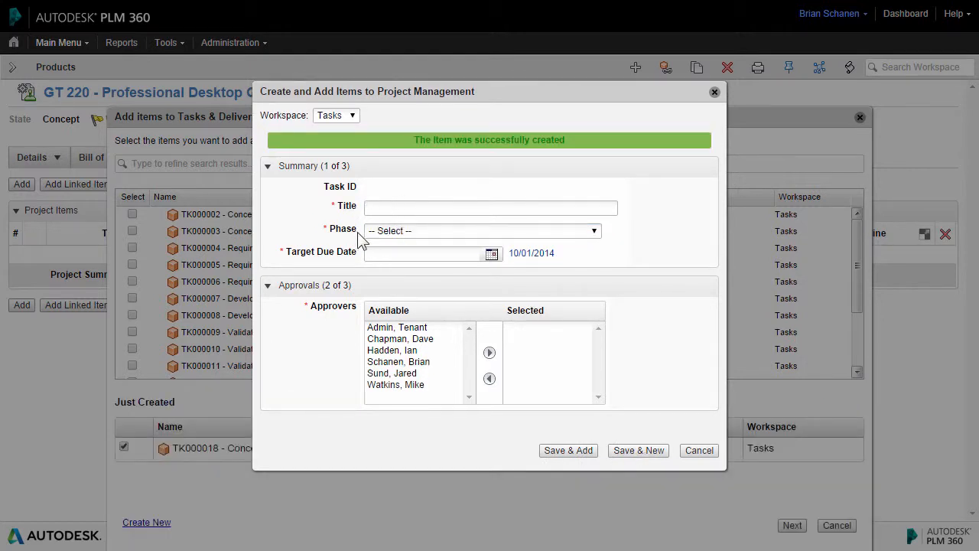
mouse_move(341, 419)
type("Competitive Market Analysis")
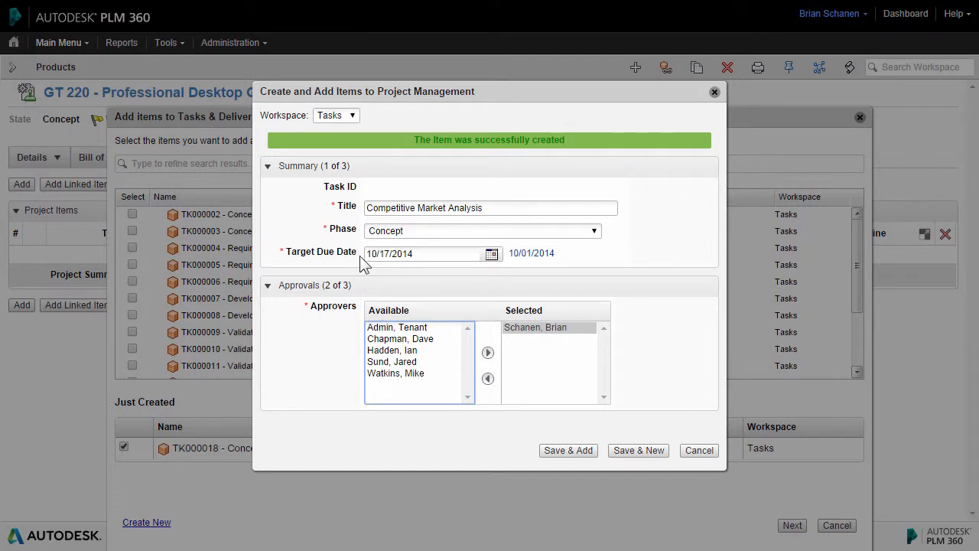
mouse_move(447, 275)
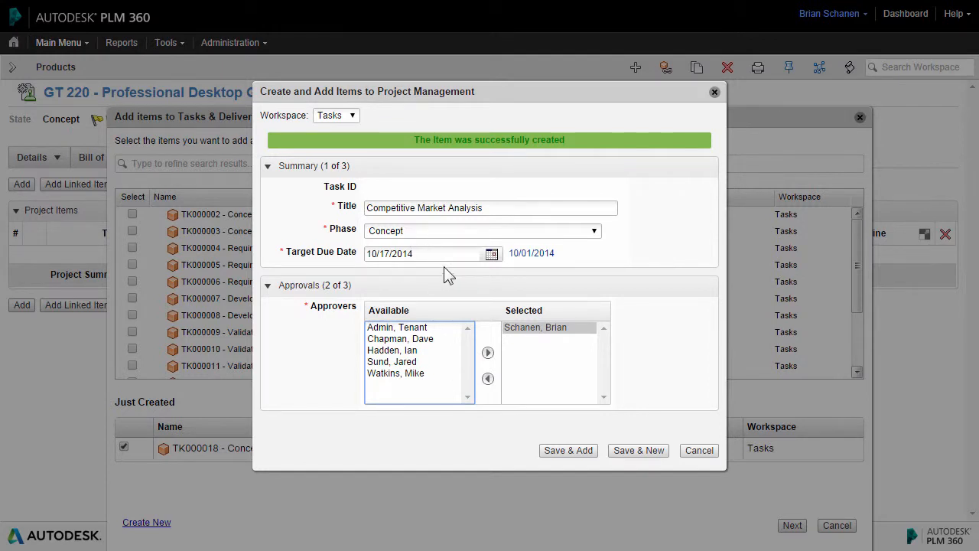
left_click(568, 450)
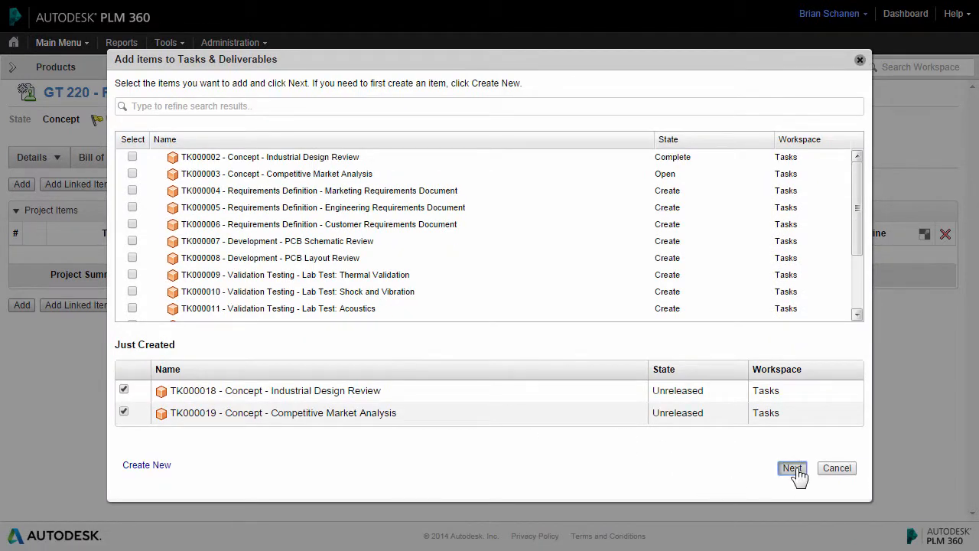
left_click(791, 467)
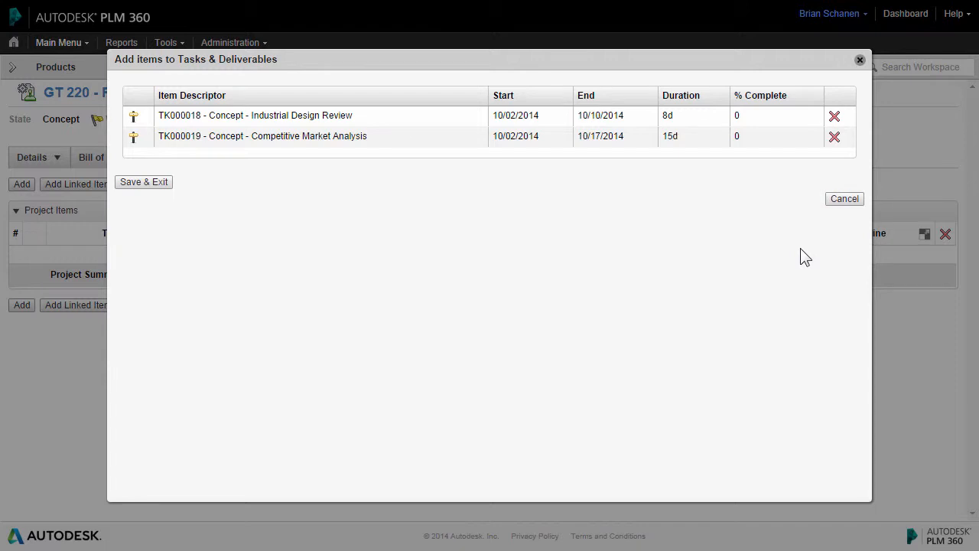
left_click(144, 181)
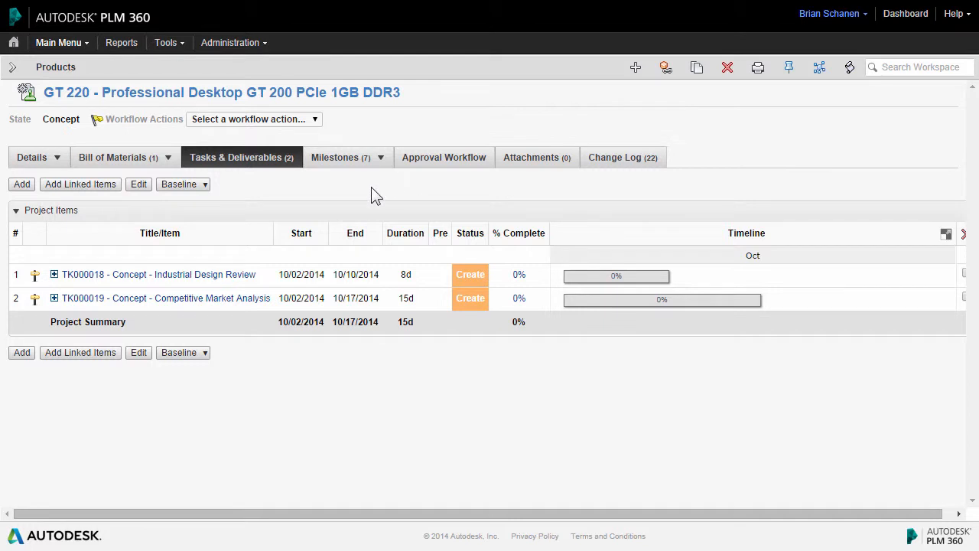
mouse_move(584, 355)
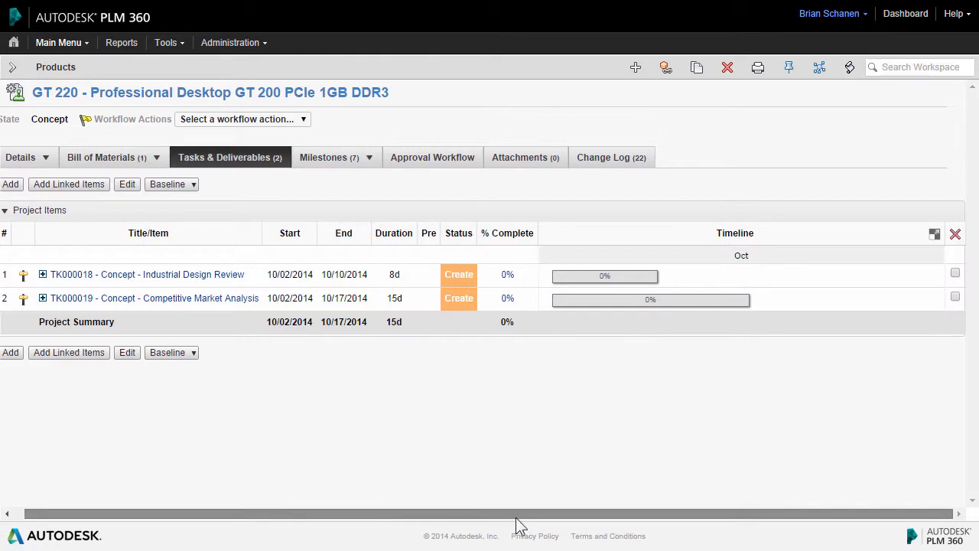
mouse_move(585, 300)
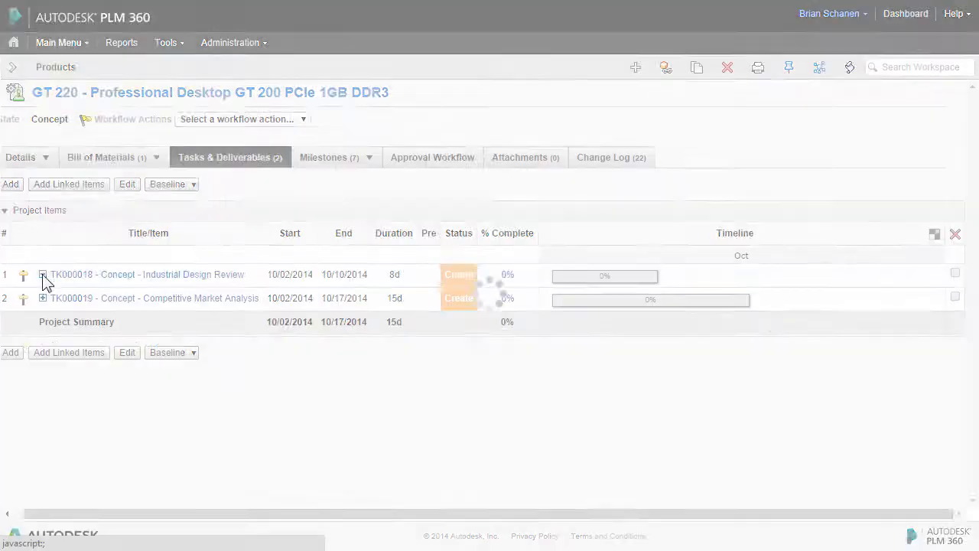
Step: Expand both Concept task rows to show their Open and Complete milestones
left_click(43, 274)
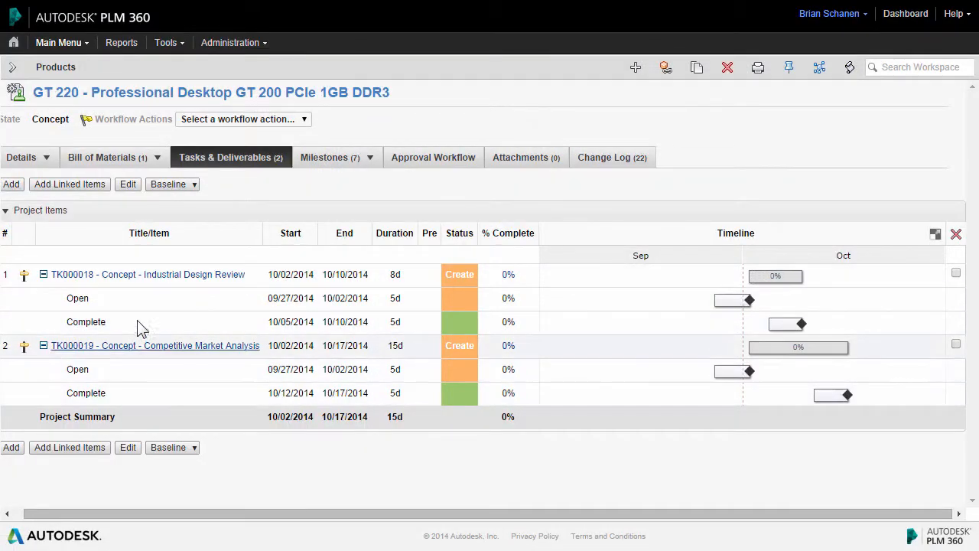
mouse_move(167, 273)
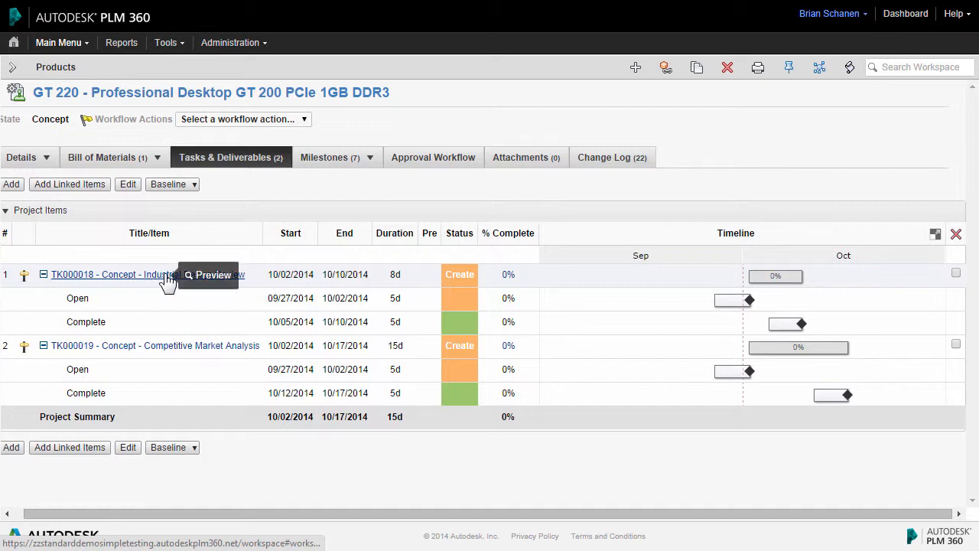